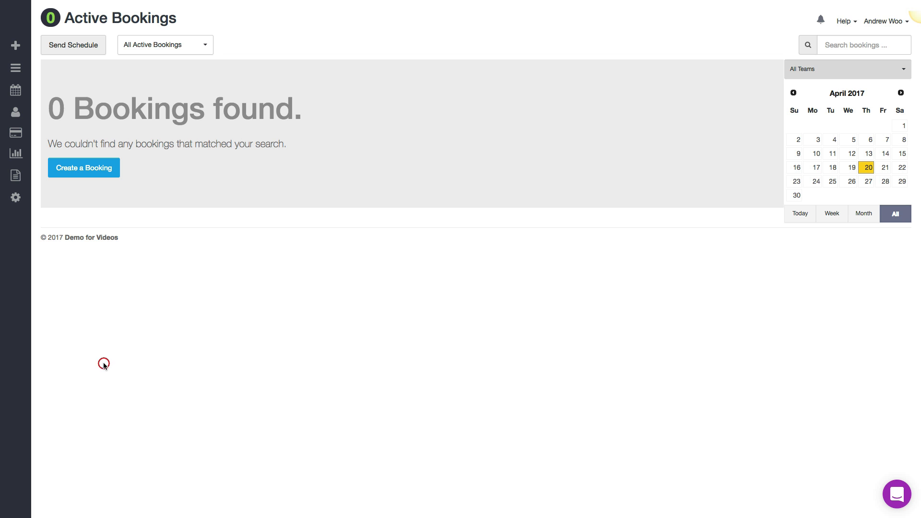
mouse_move(16, 198)
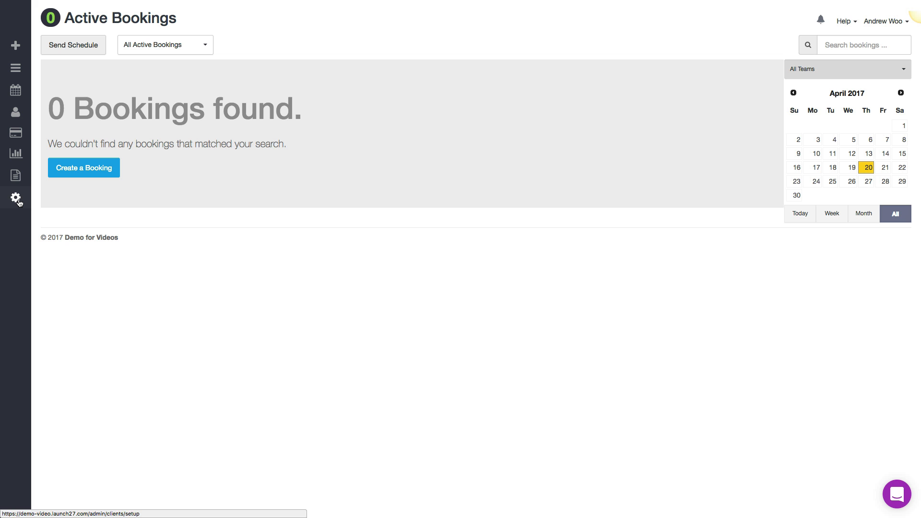
Step: Go to the General company settings from the empty bookings list
click(17, 197)
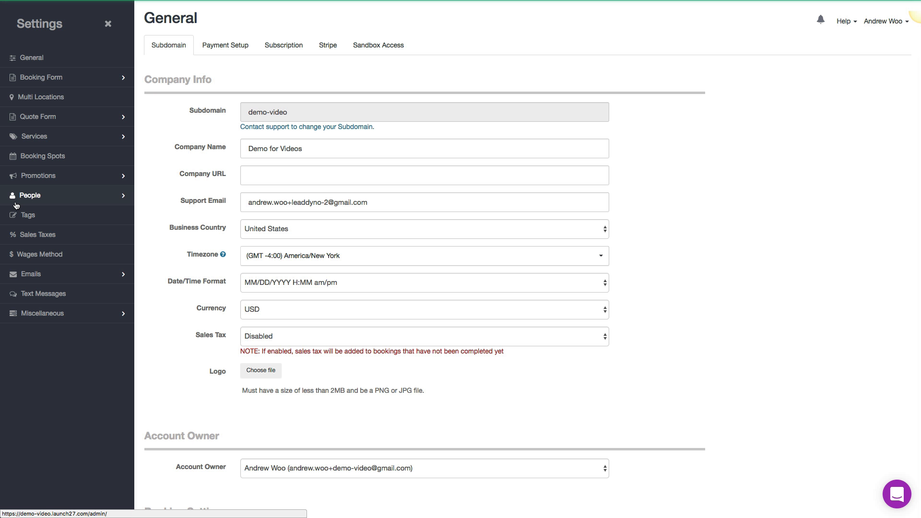
mouse_move(280, 75)
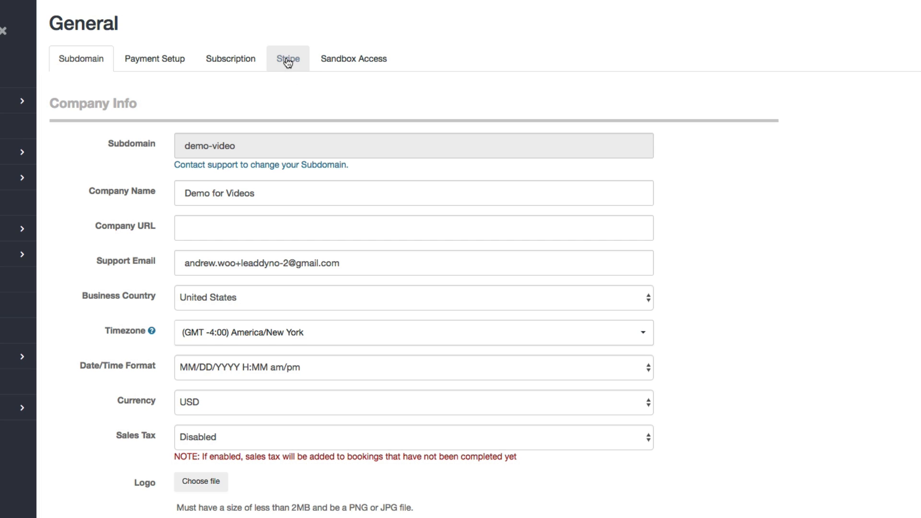
Step: Show the Stripe settings page, where Stripe is listed as not connected
click(287, 58)
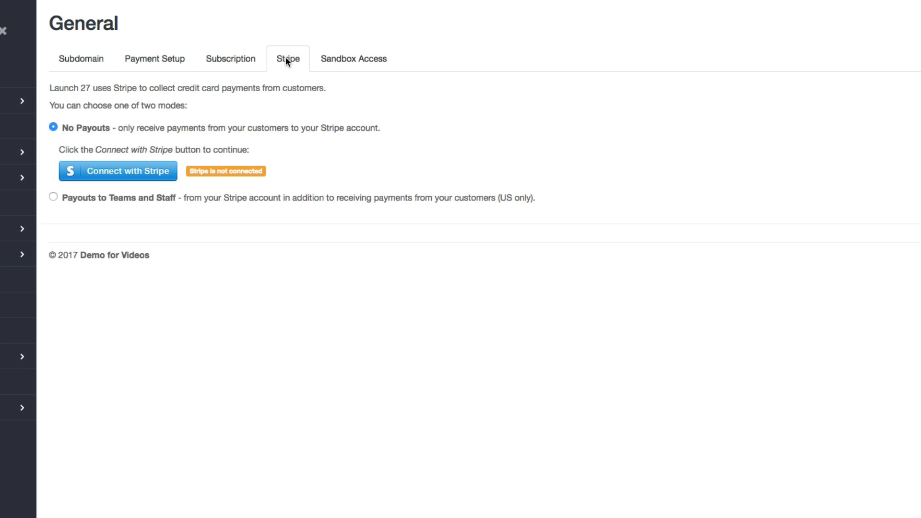
mouse_move(229, 168)
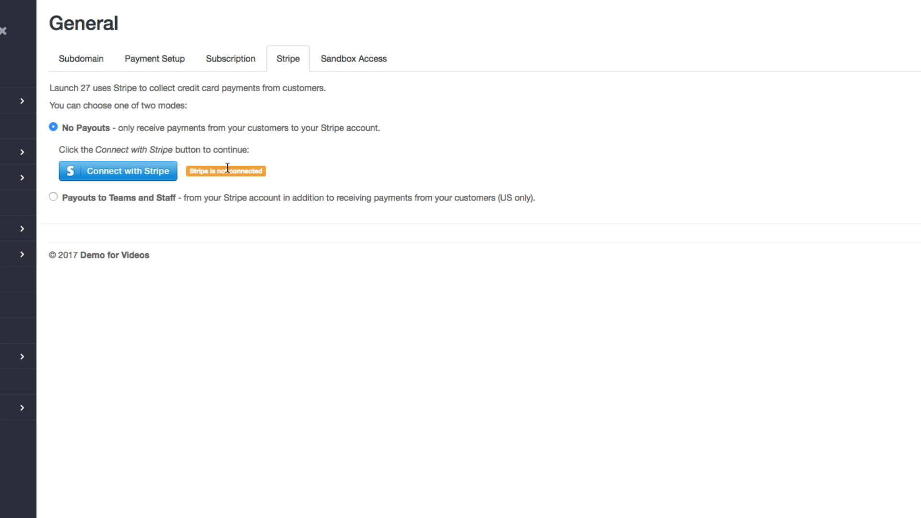
mouse_move(132, 222)
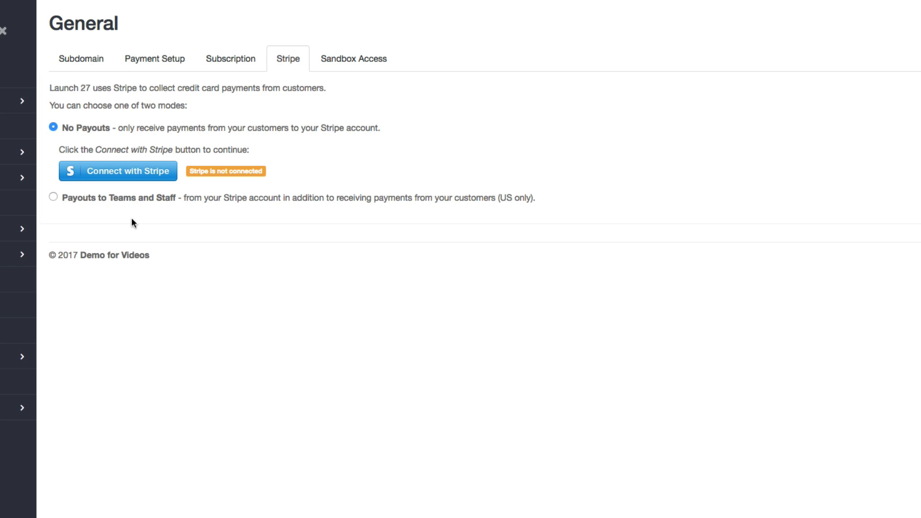
mouse_move(96, 174)
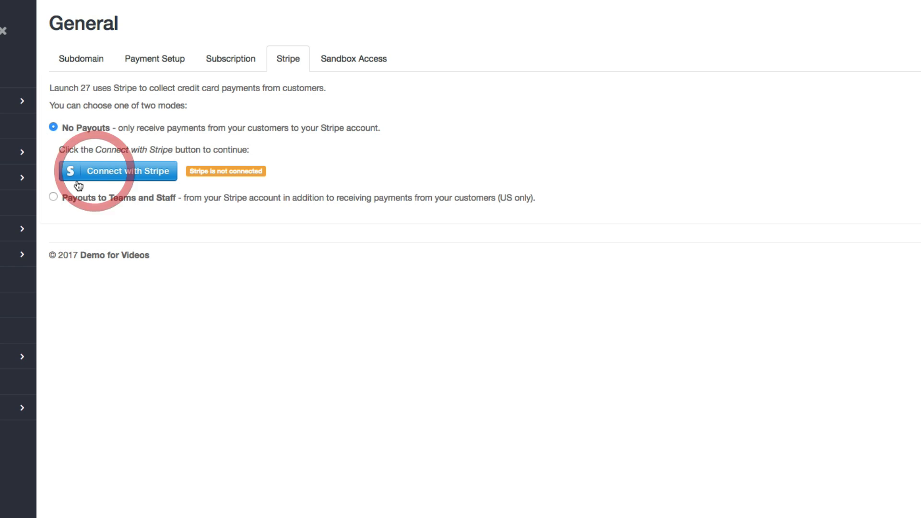
click(121, 171)
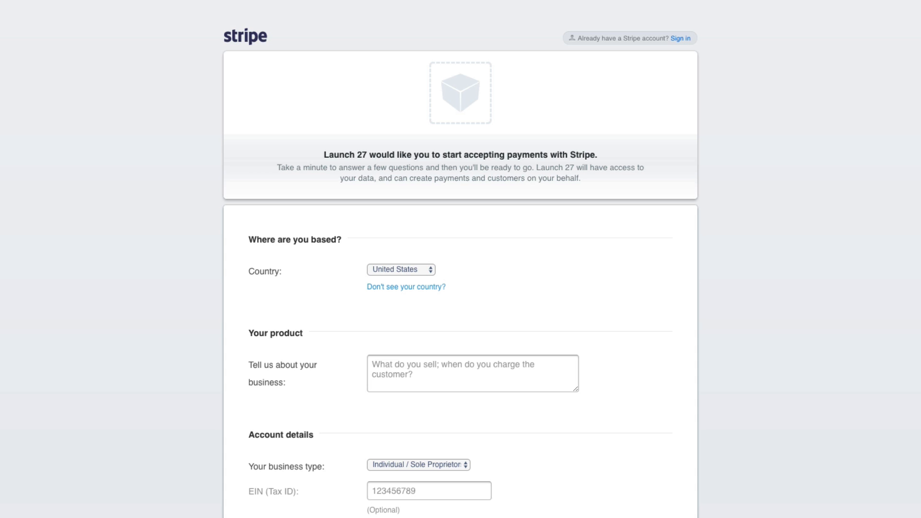
mouse_move(97, 307)
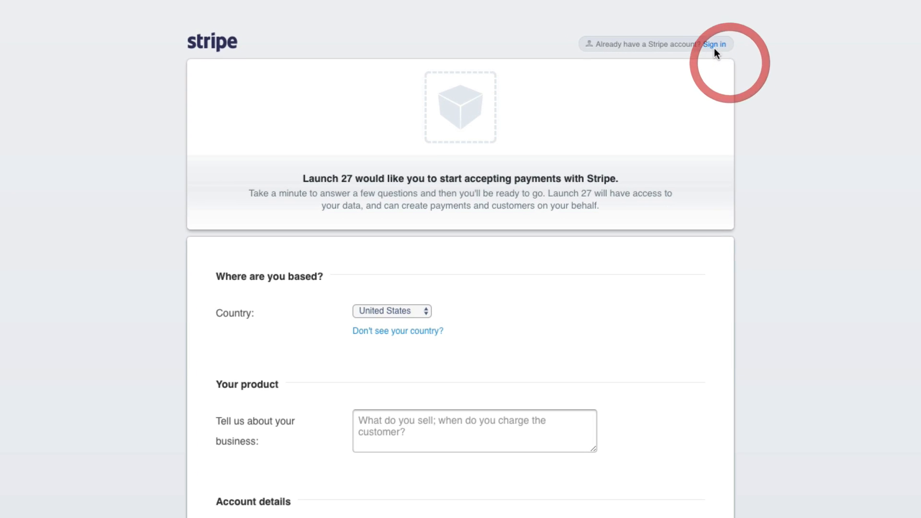
mouse_move(832, 101)
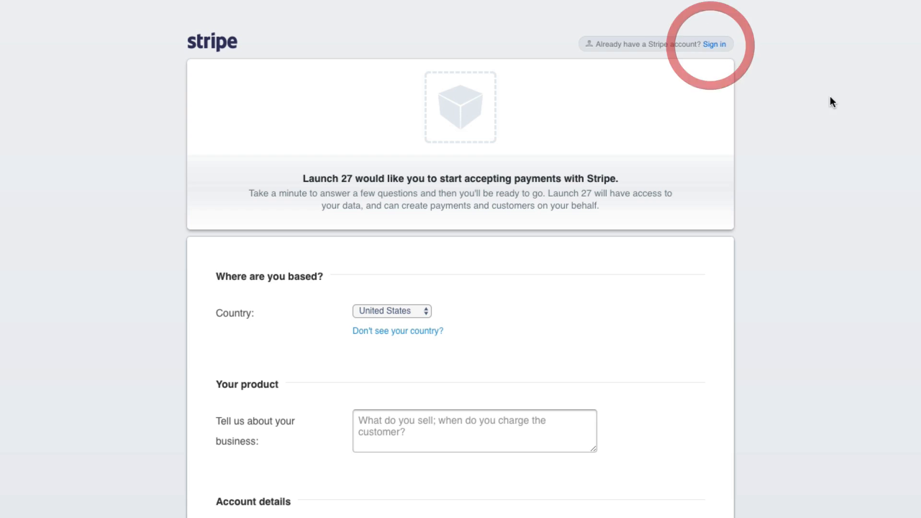
click(714, 44)
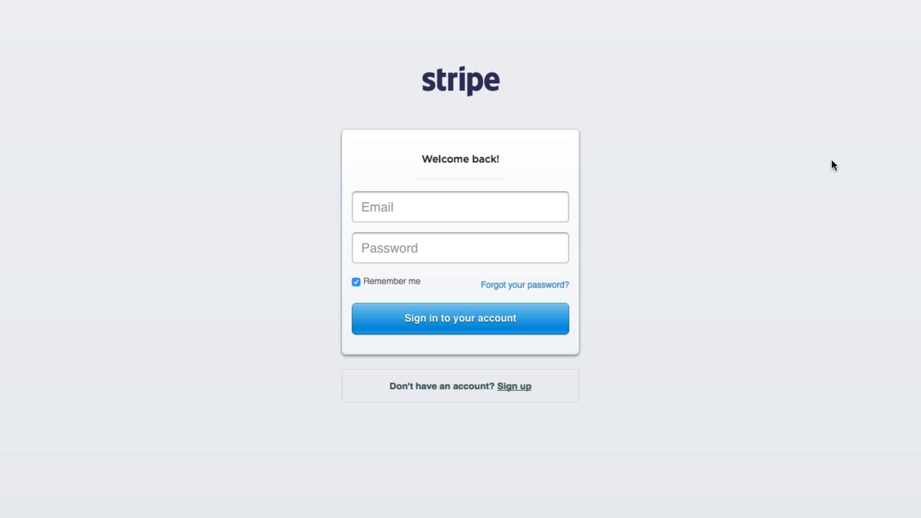
mouse_move(550, 236)
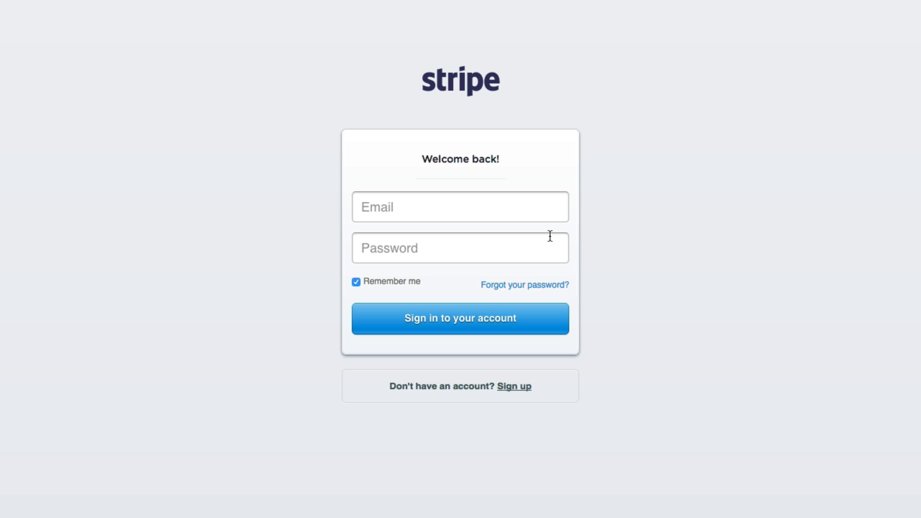
mouse_move(729, 295)
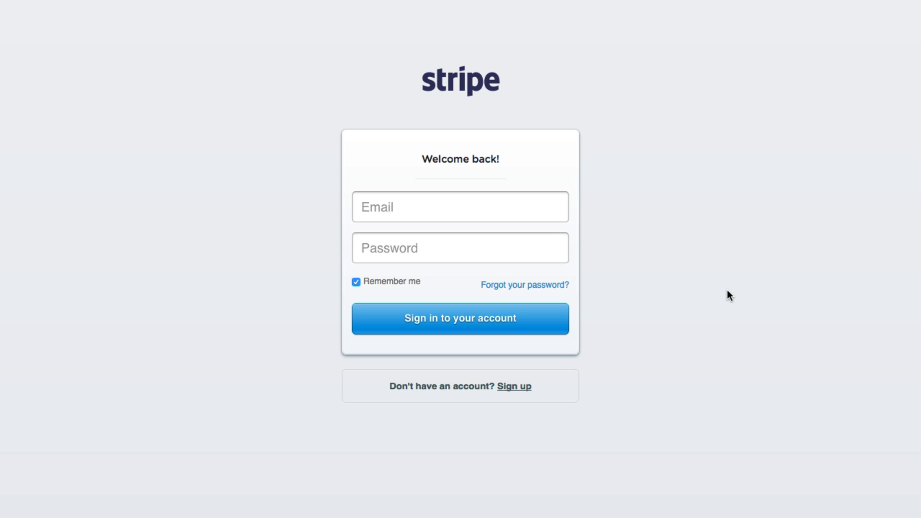
click(513, 386)
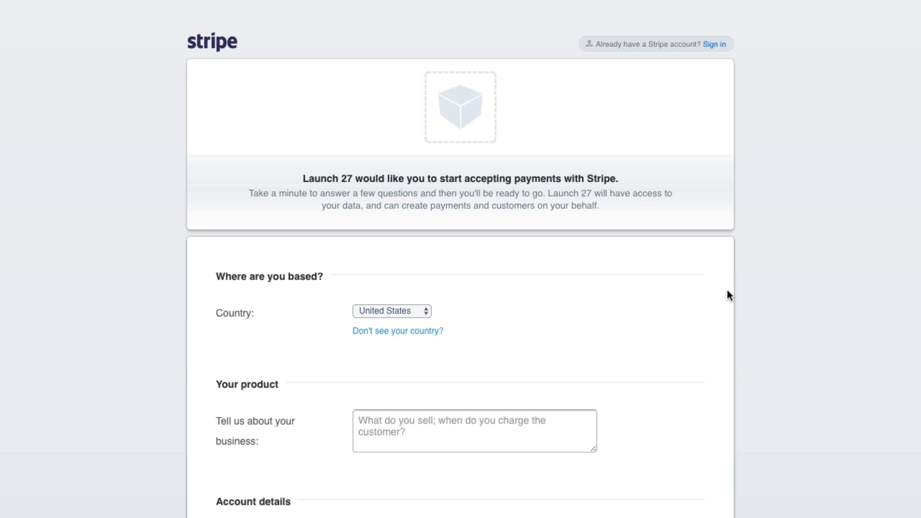
scroll(down, 3)
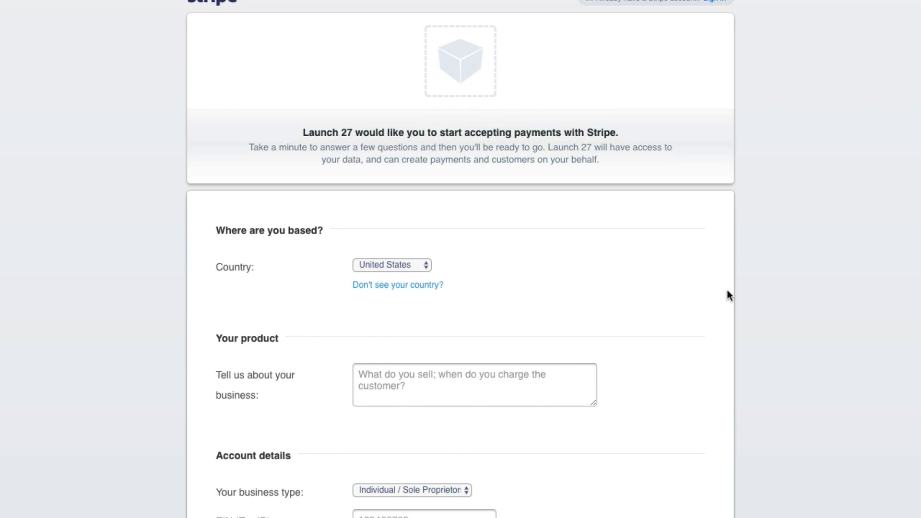
scroll(down, 3)
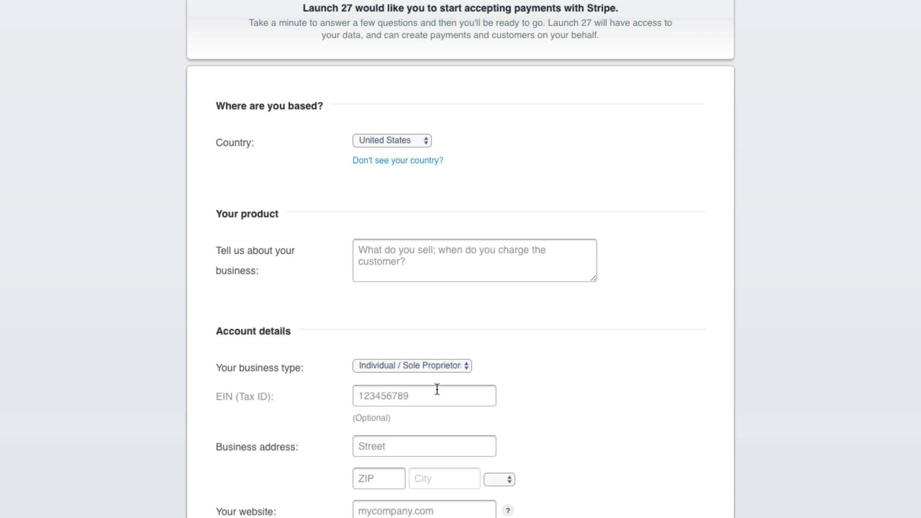
mouse_move(218, 403)
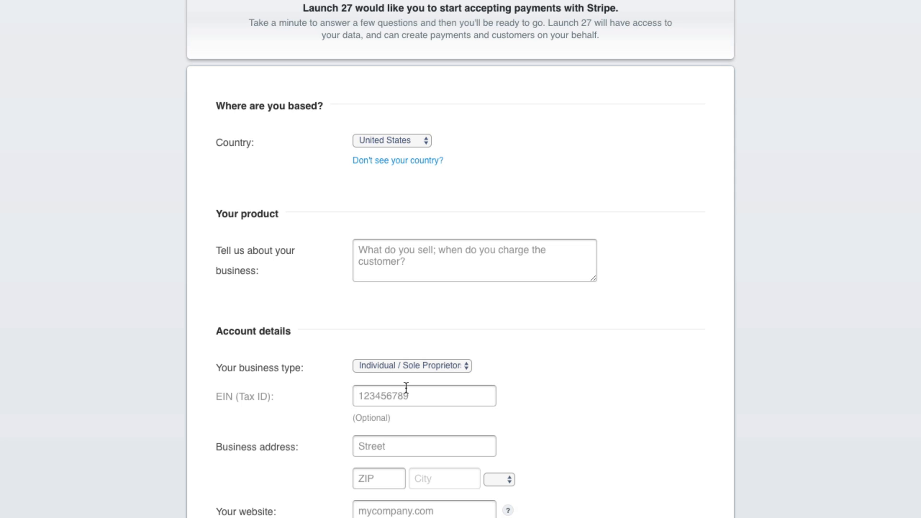
scroll(down, 3)
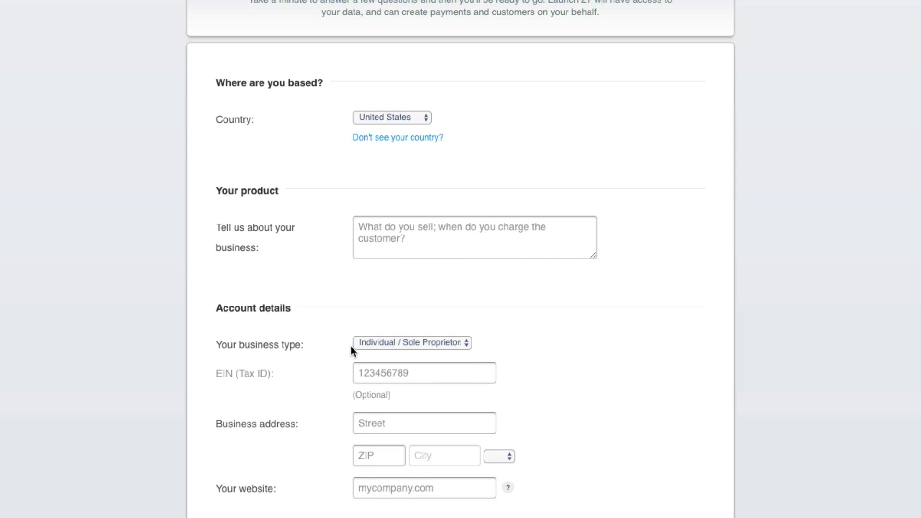
mouse_move(374, 349)
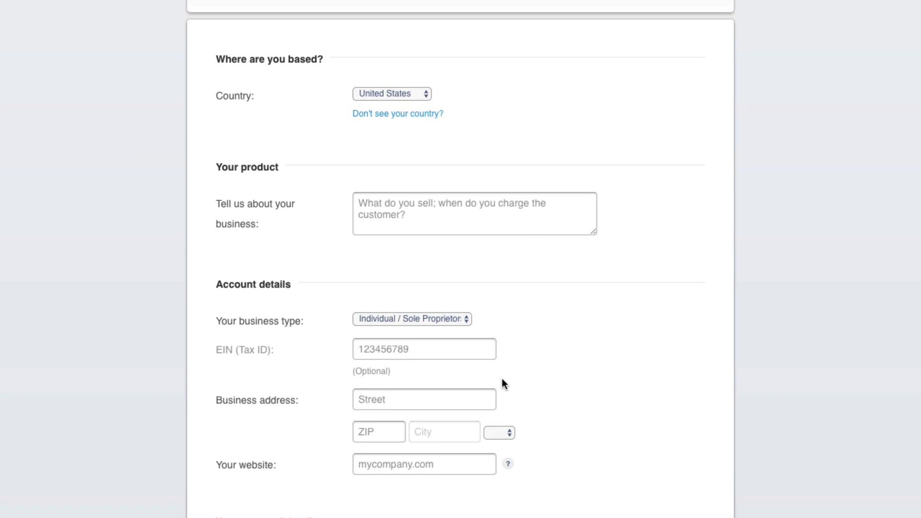
scroll(down, 3)
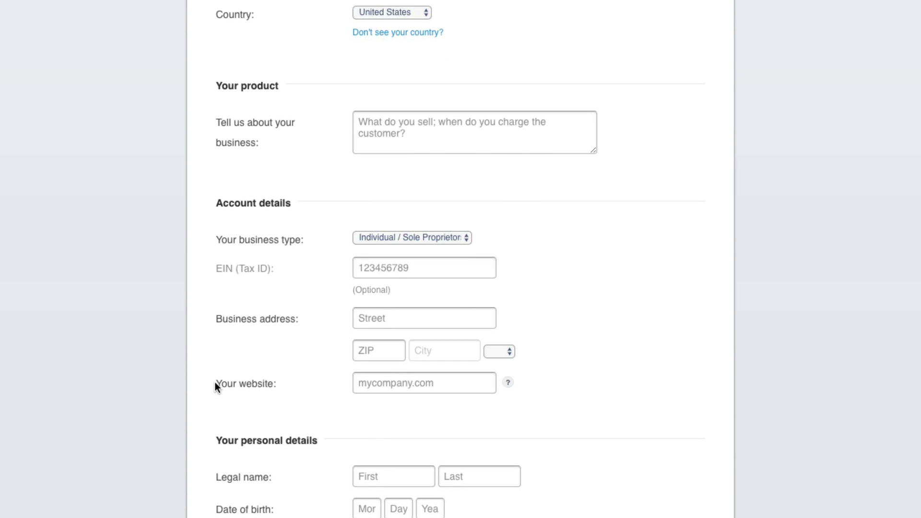
mouse_move(329, 388)
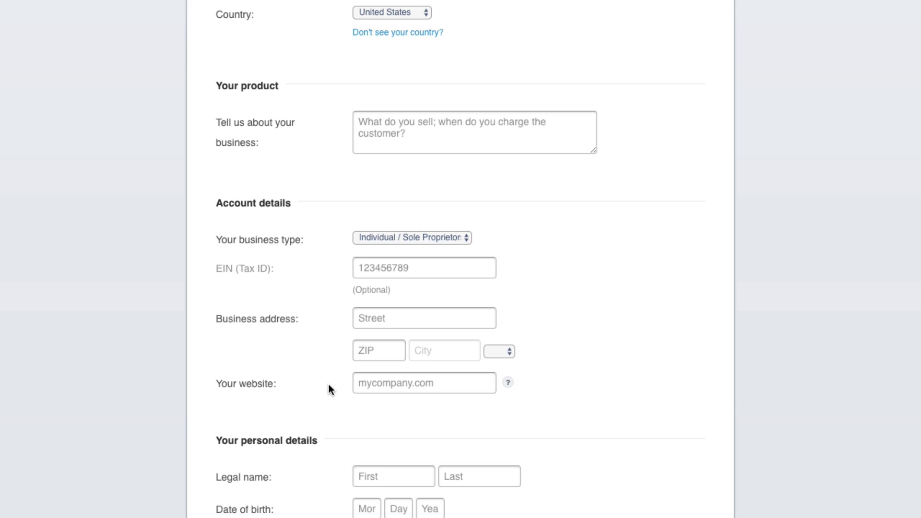
mouse_move(337, 388)
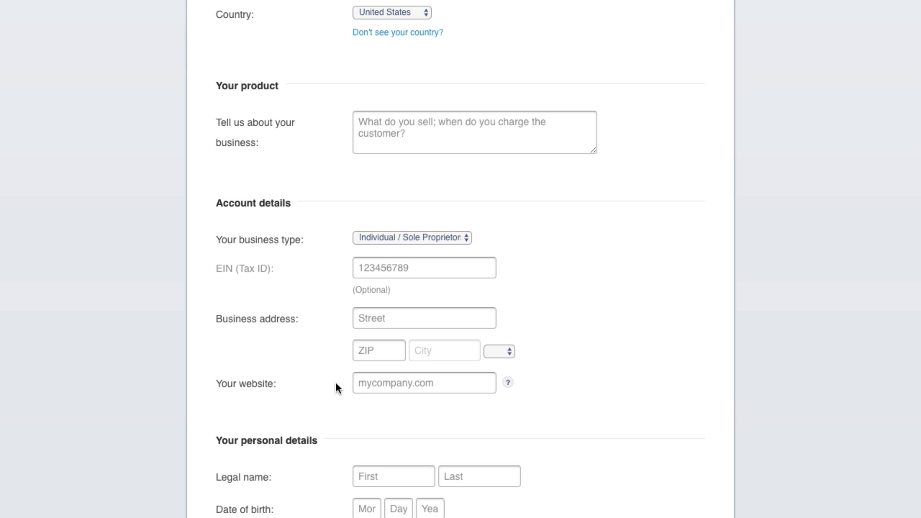
mouse_move(388, 383)
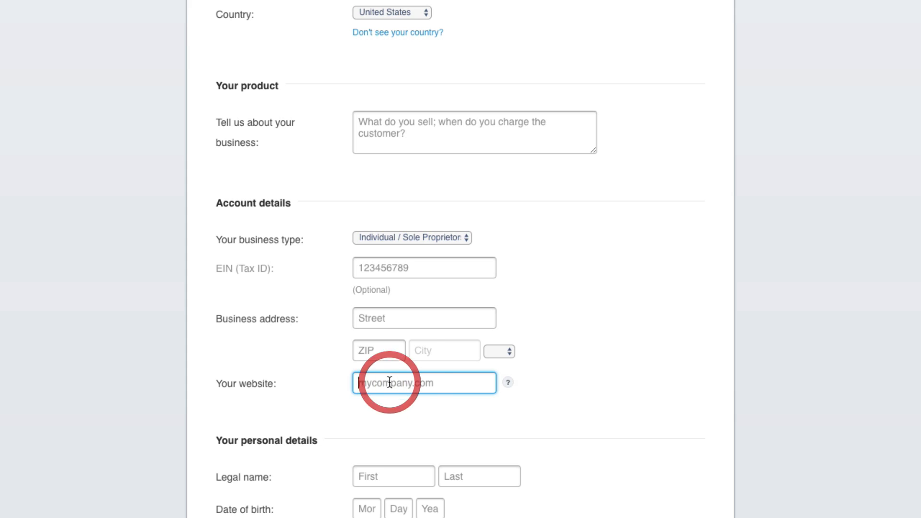
Step: Enter yoursite.launch27.com as the business website and get it validated as a URL
text(yoursite.launch27.c)
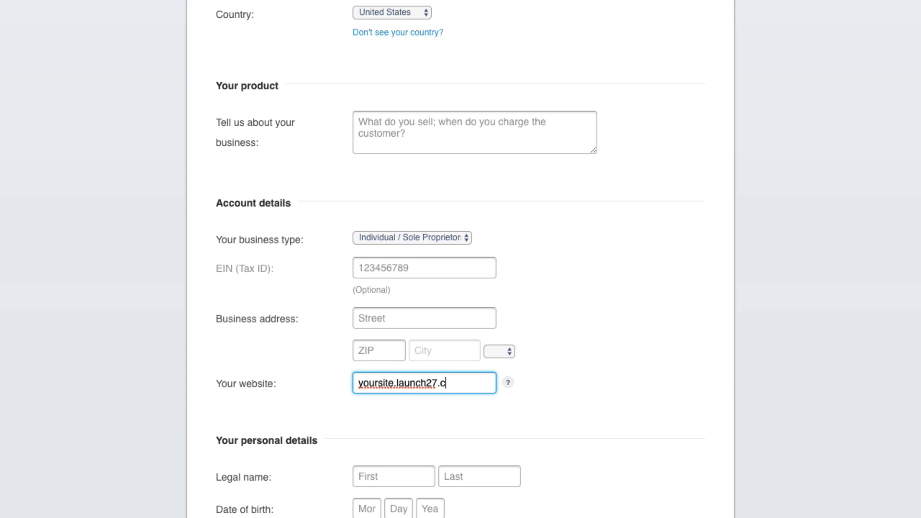
text(om)
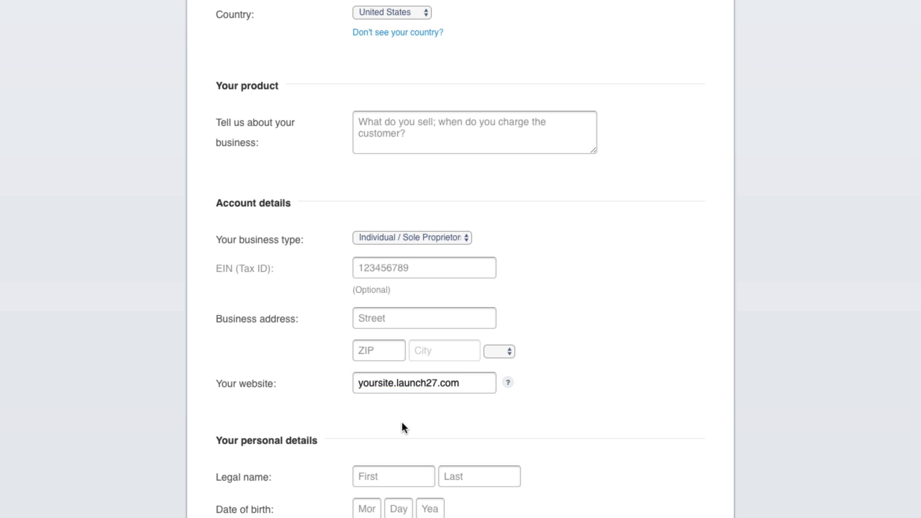
click(424, 383)
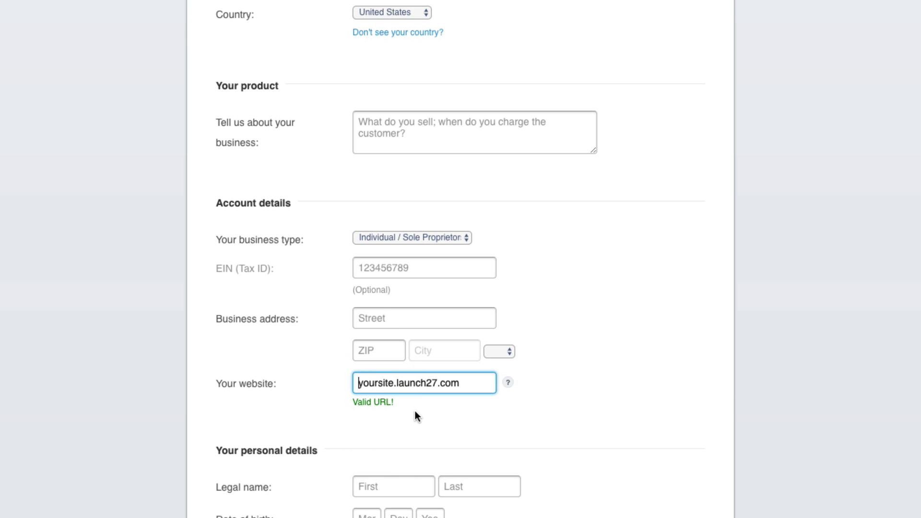
mouse_move(467, 384)
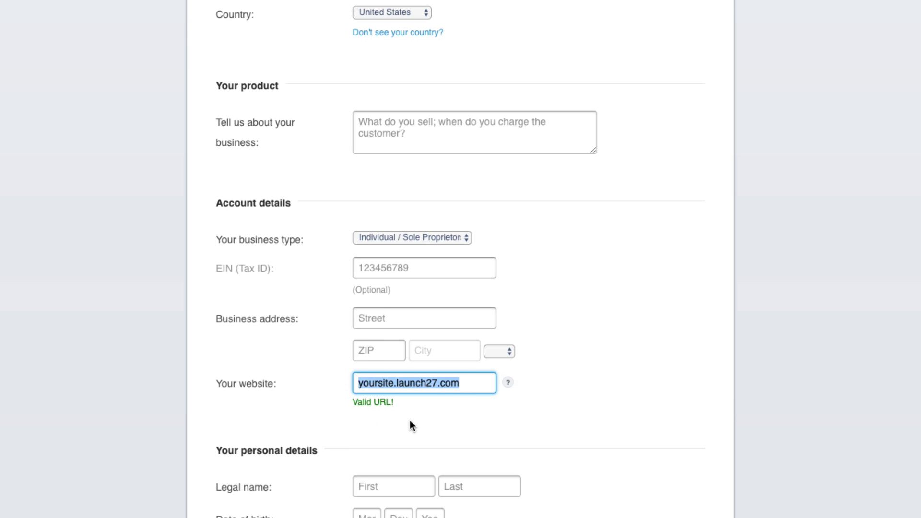
scroll(down, 3)
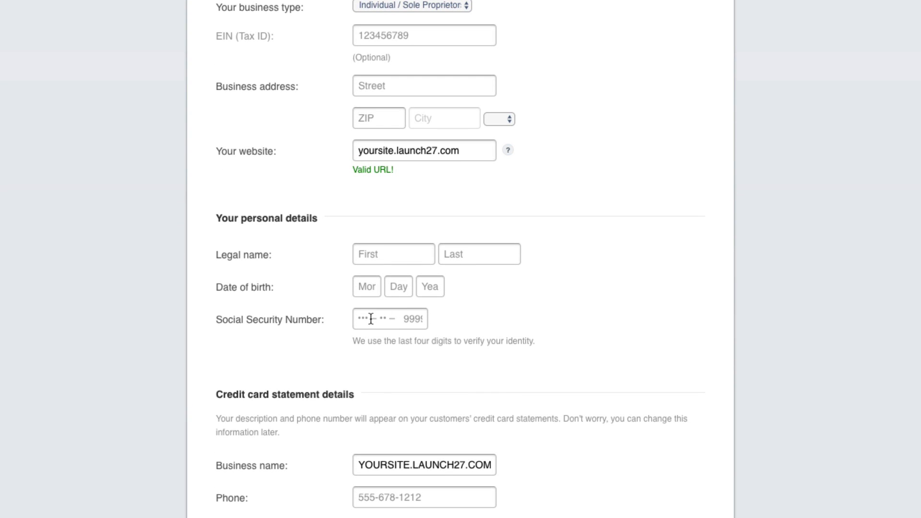
scroll(down, 3)
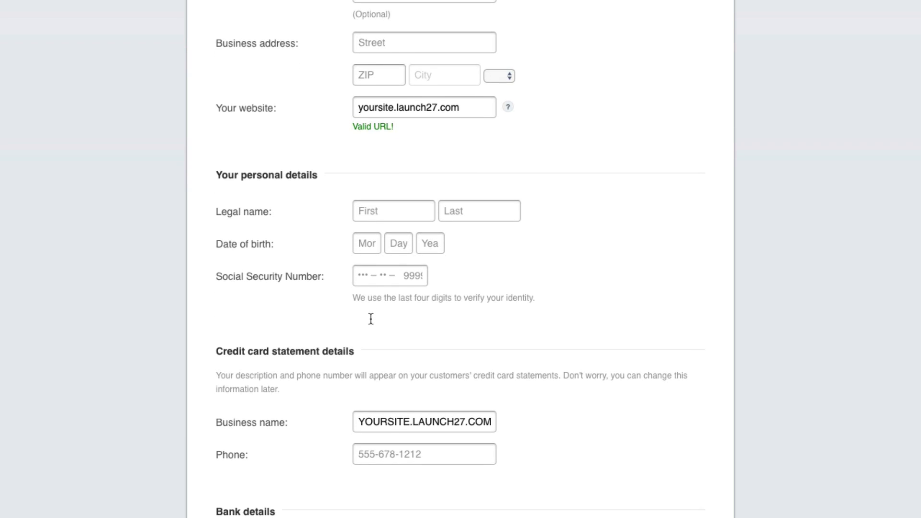
scroll(down, 3)
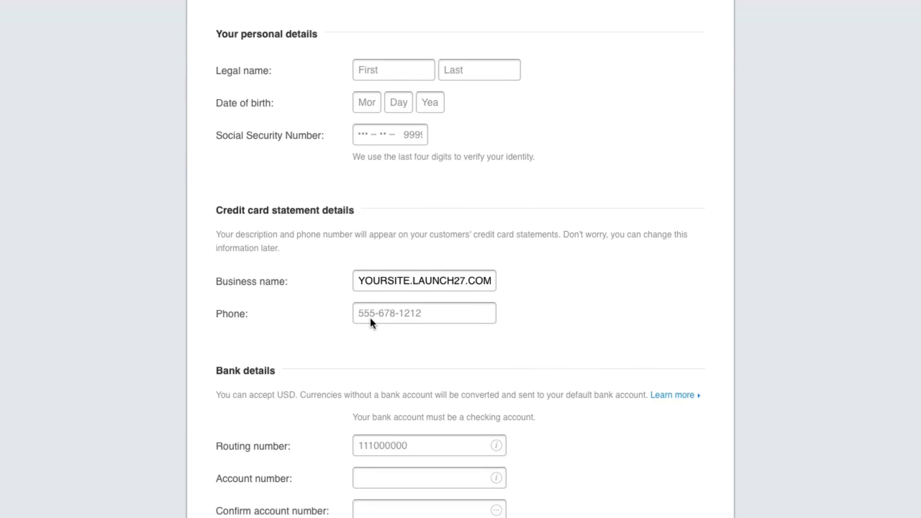
scroll(down, 3)
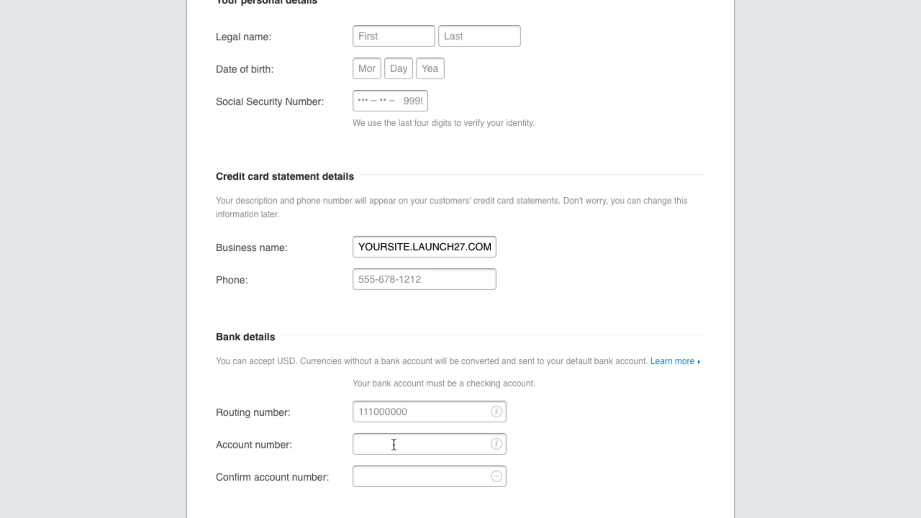
scroll(down, 3)
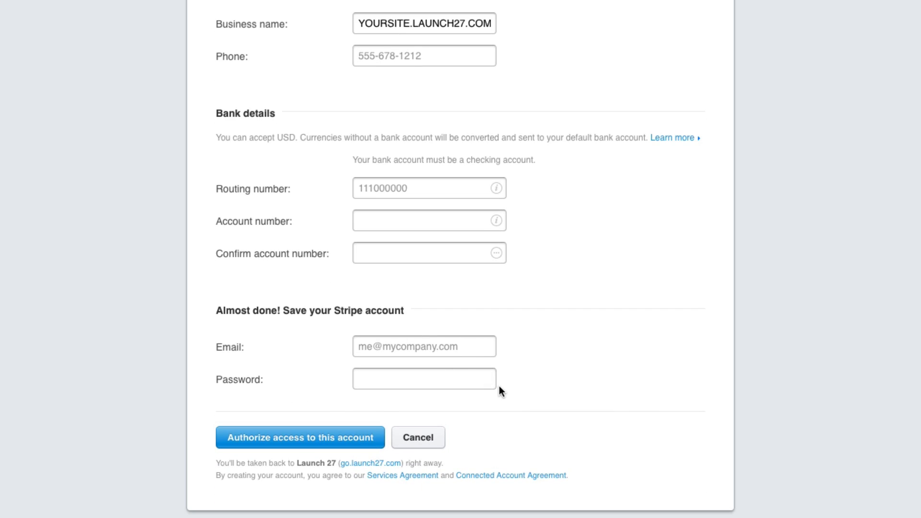
mouse_move(245, 460)
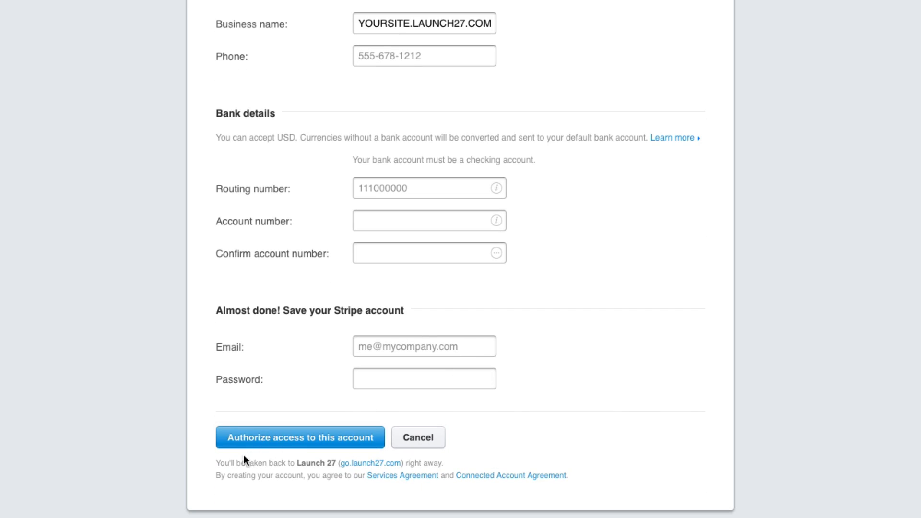
mouse_move(352, 441)
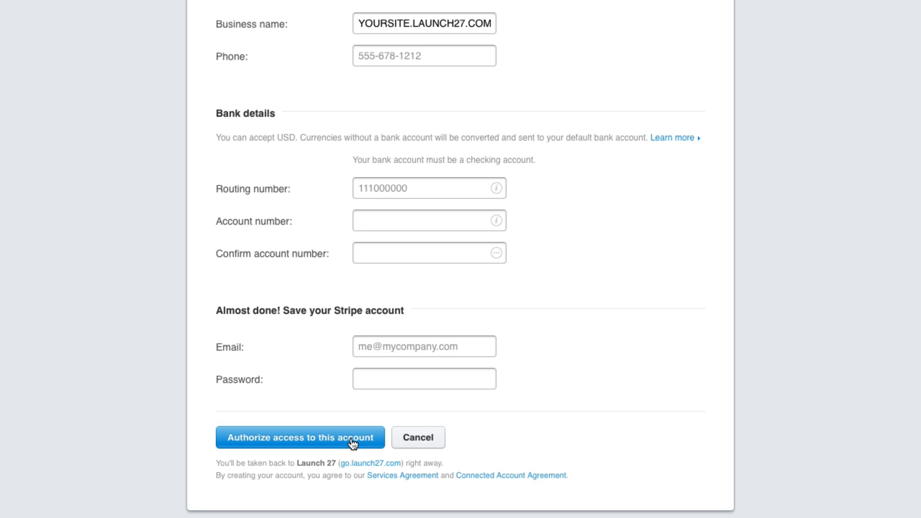
Step: Authorize Launch27's access to the Stripe account so the Stripe settings show Connected
click(299, 437)
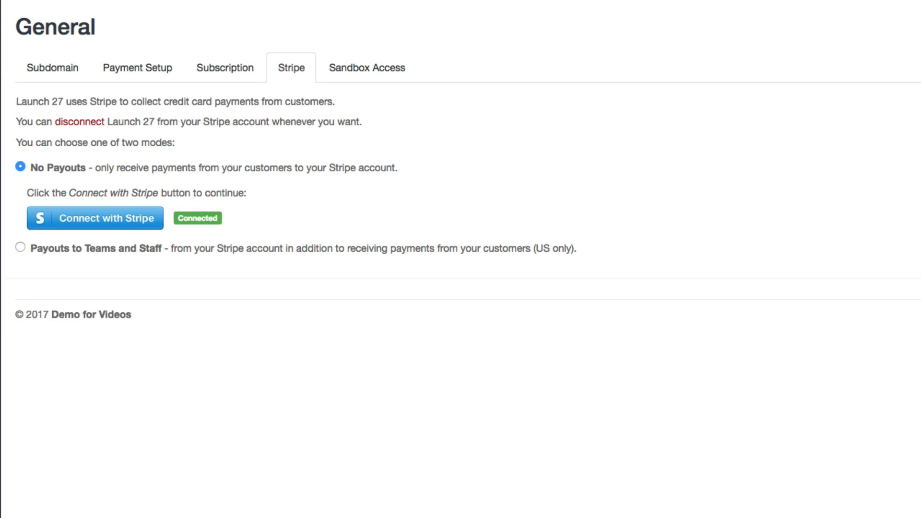
mouse_move(179, 222)
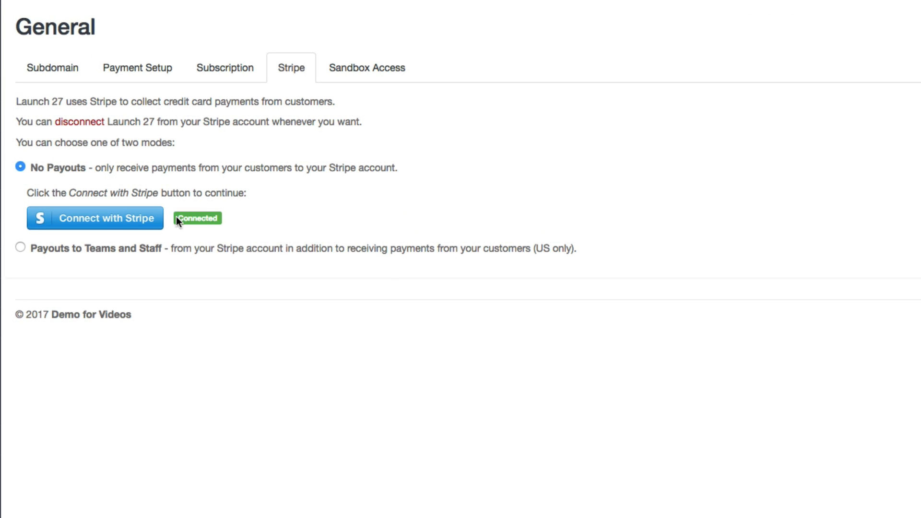
mouse_move(229, 228)
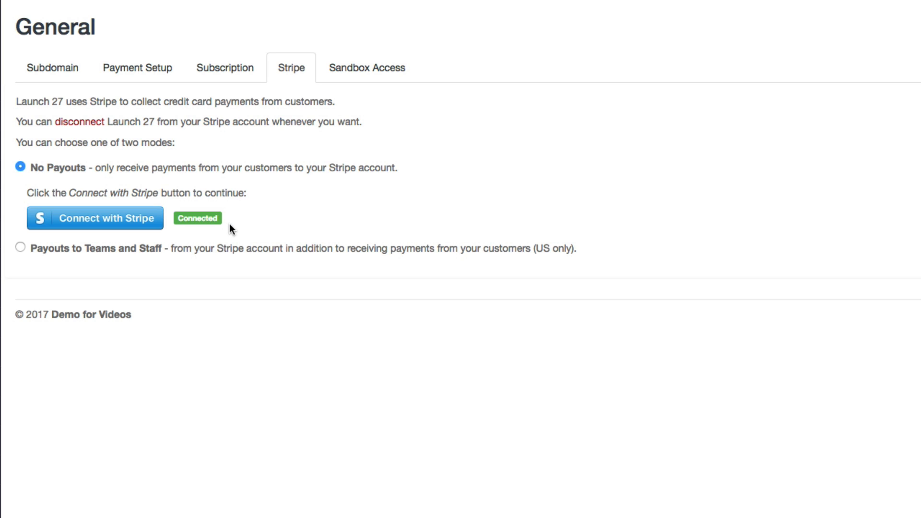
mouse_move(228, 231)
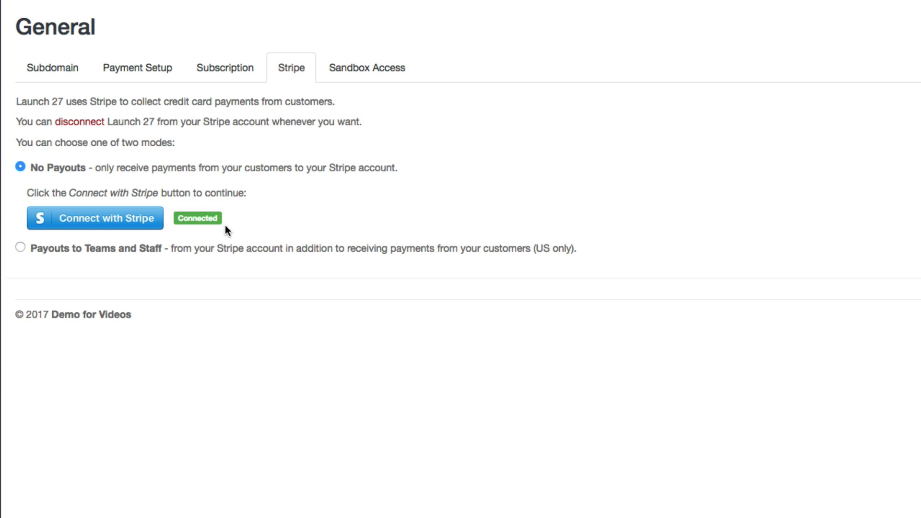
mouse_move(52, 67)
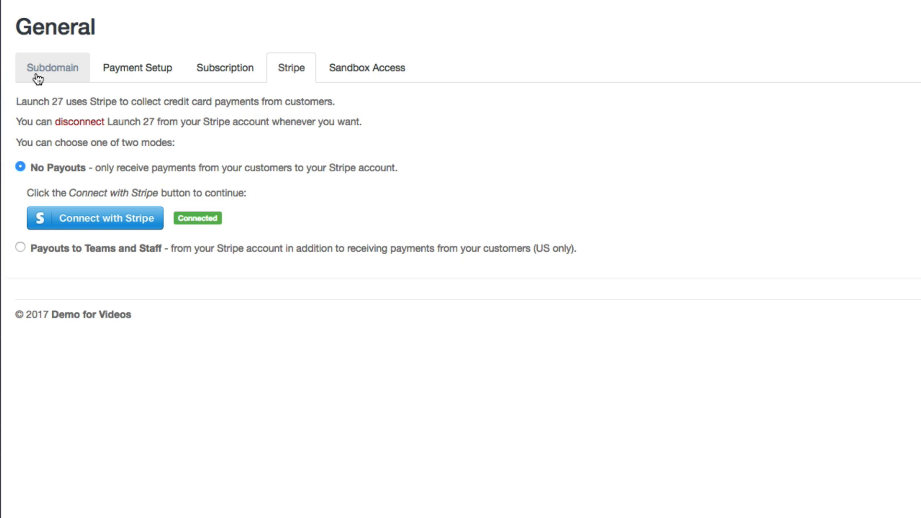
Step: Tick Credit Card under Payments Accepted in Booking Settings, alongside Cash
click(52, 67)
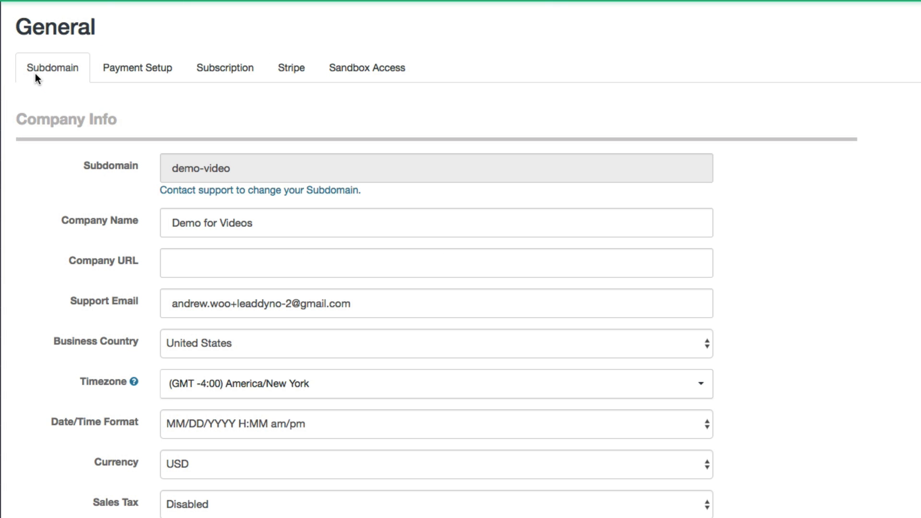
scroll(down, 3)
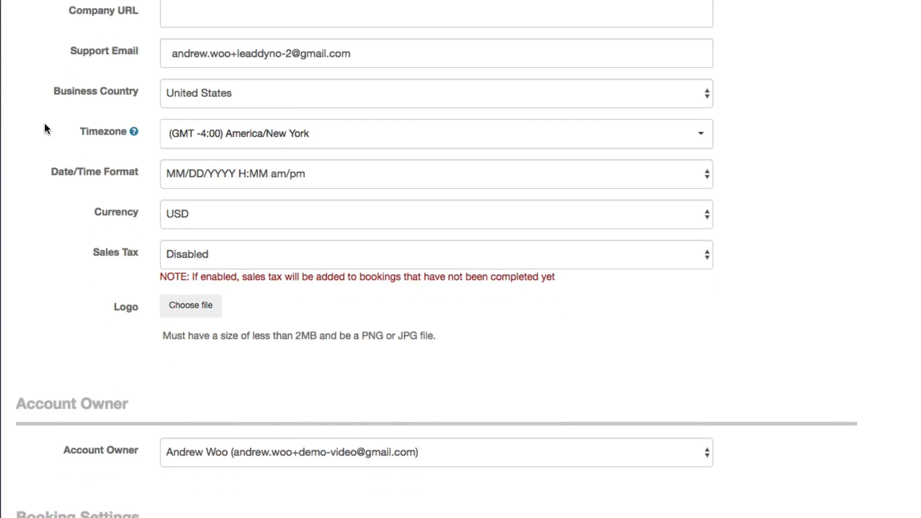
scroll(down, 3)
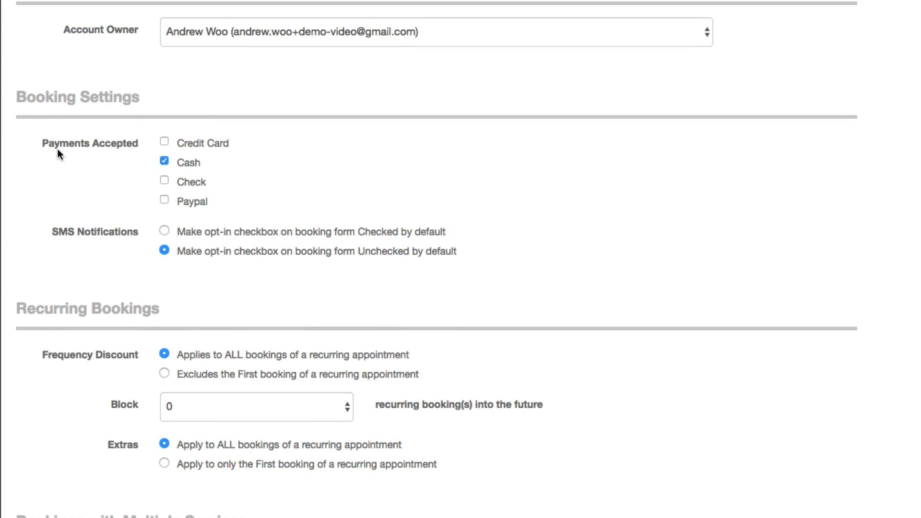
click(164, 142)
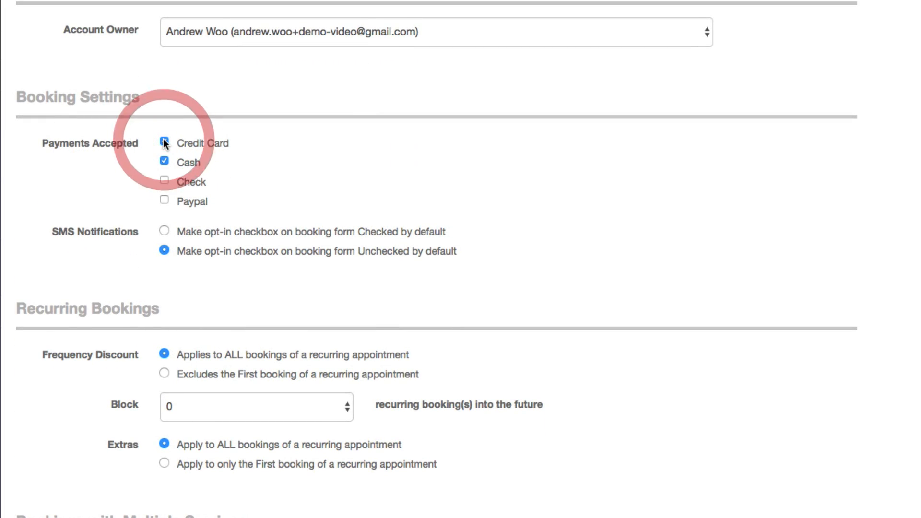
click(164, 143)
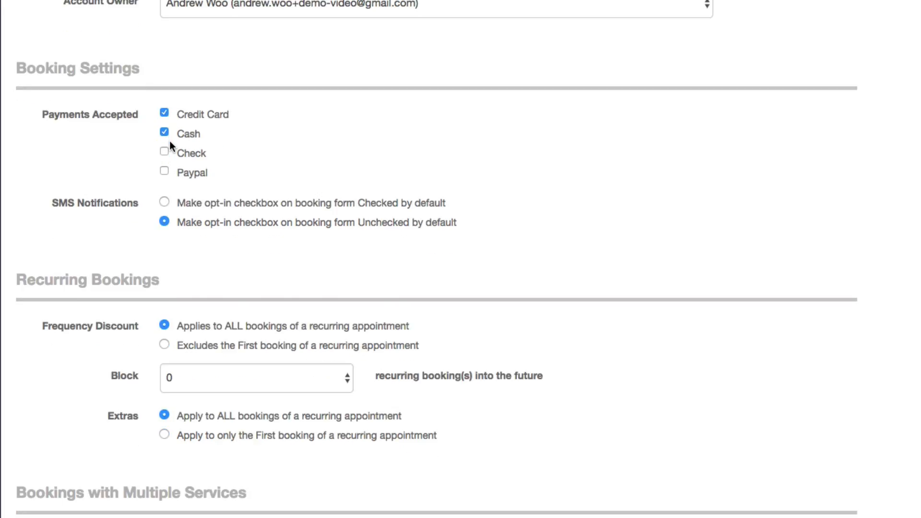
scroll(down, 3)
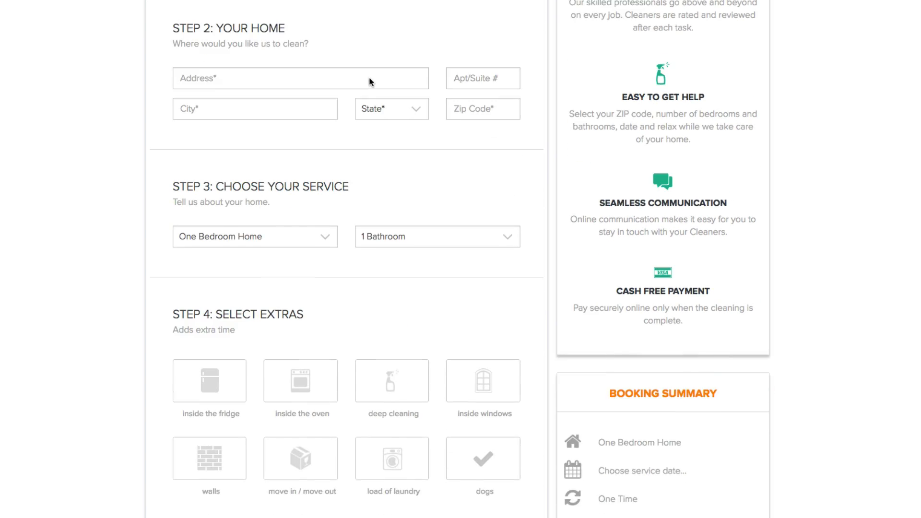
Step: On the booking form's payment step, try Cash then Credit Card to see the card fields
scroll(down, 3)
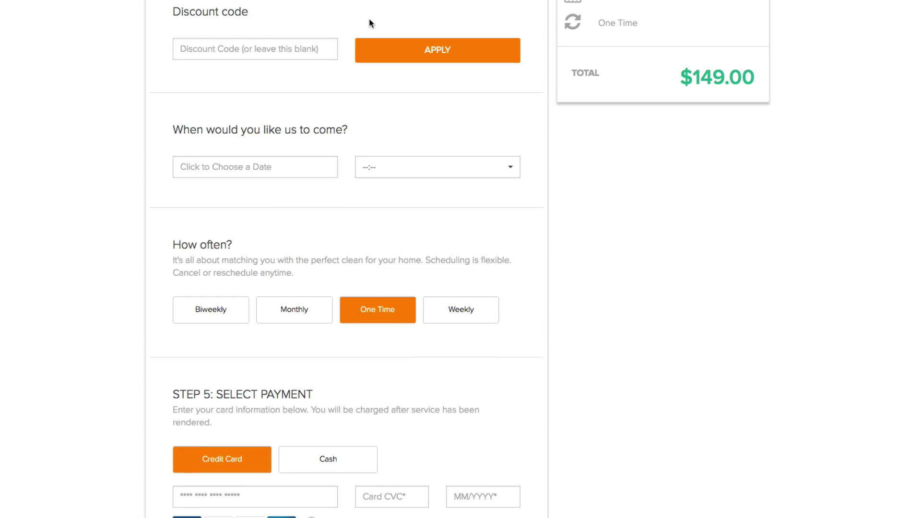
scroll(down, 3)
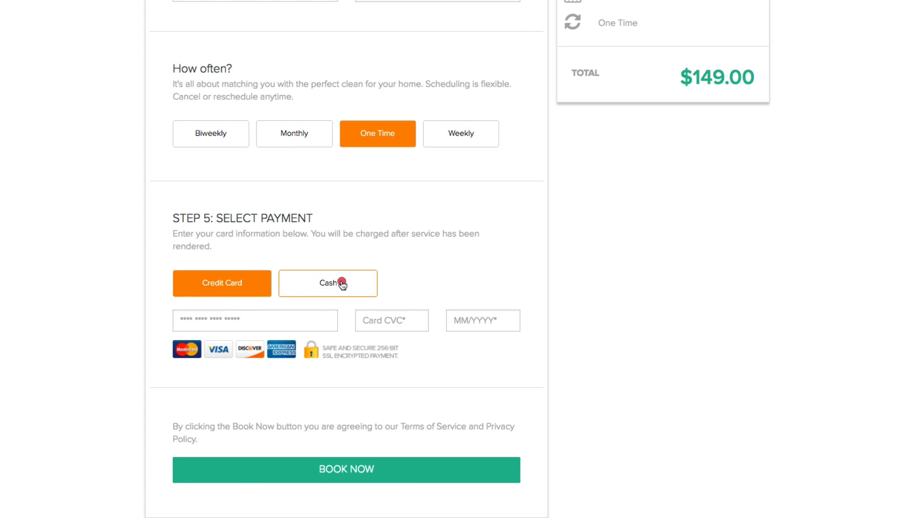
click(327, 282)
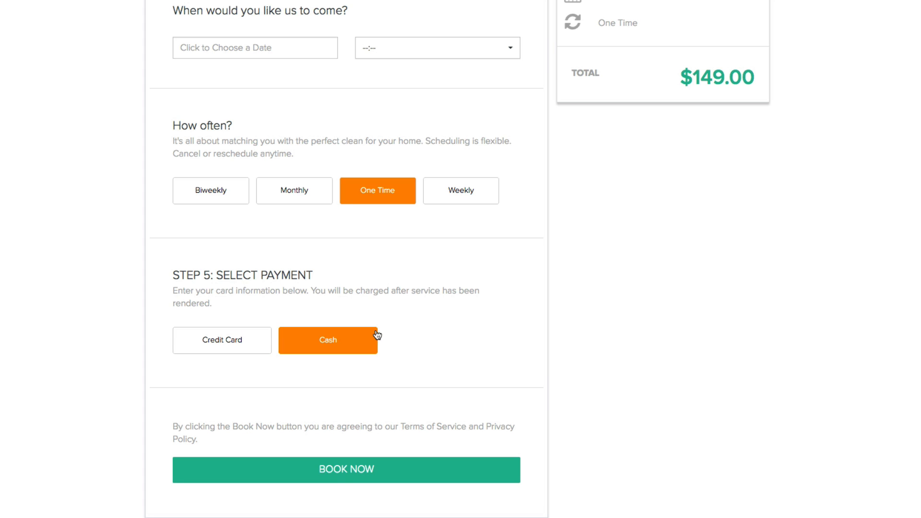
click(222, 339)
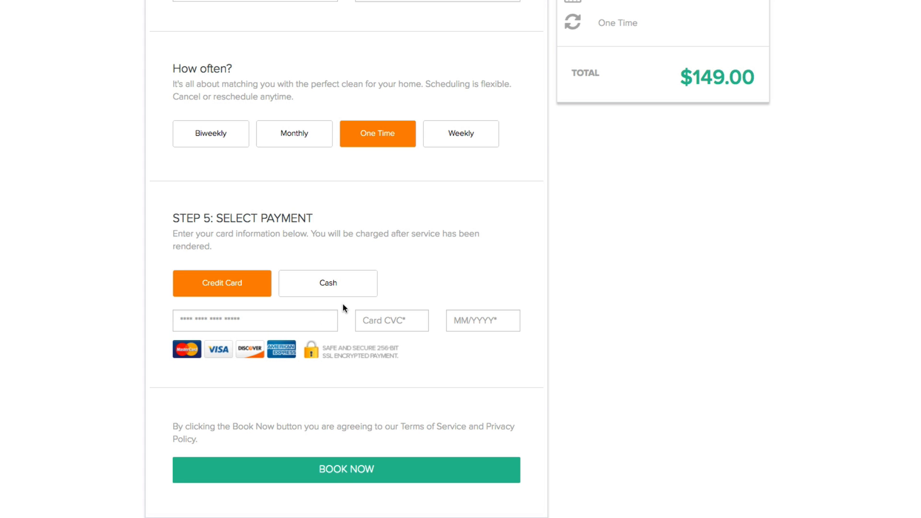